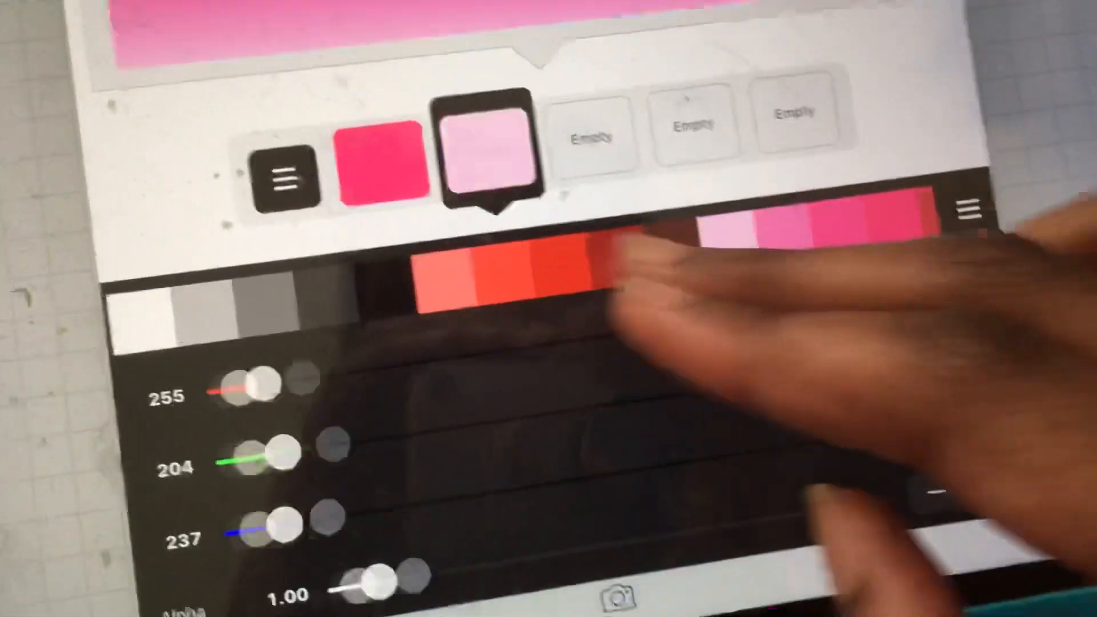
# Mix the second swatch from light pink into red 224, 23, 23 with the RGB sliders.
pyautogui.moveTo(251, 385); pyautogui.dragTo(755, 307)
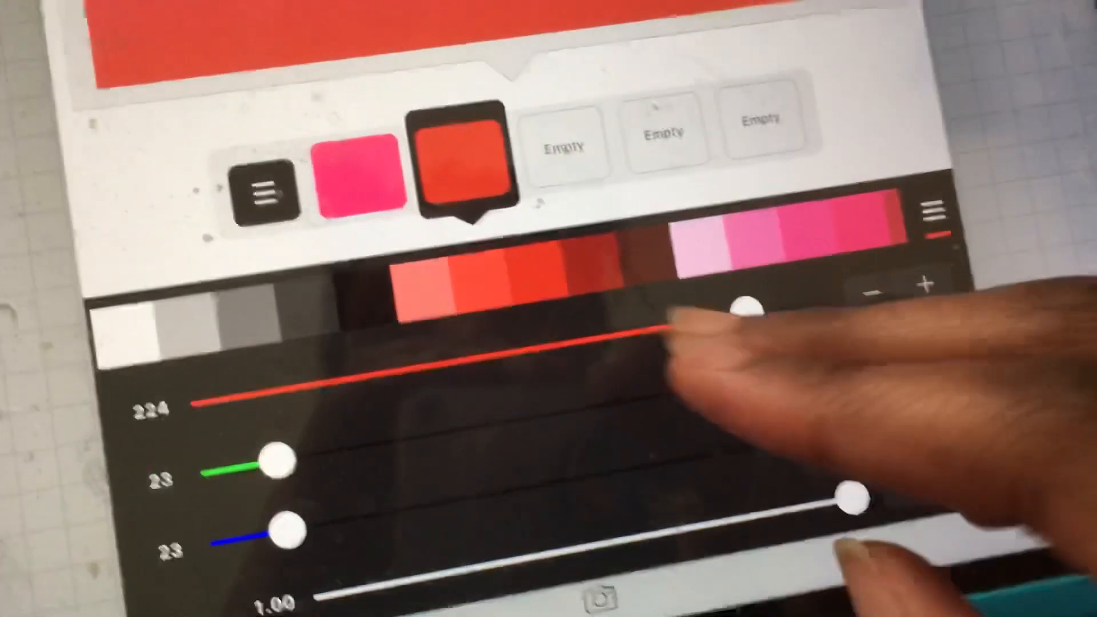